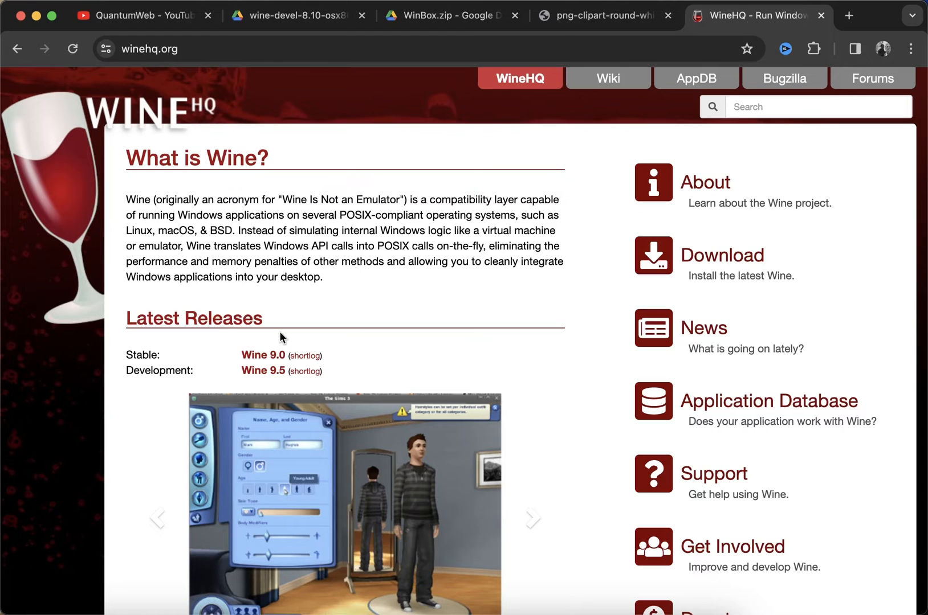
# Step: Wait through repeated clicks on the page, then switch to the shared wine-devel archive page
pyautogui.click(531, 518)
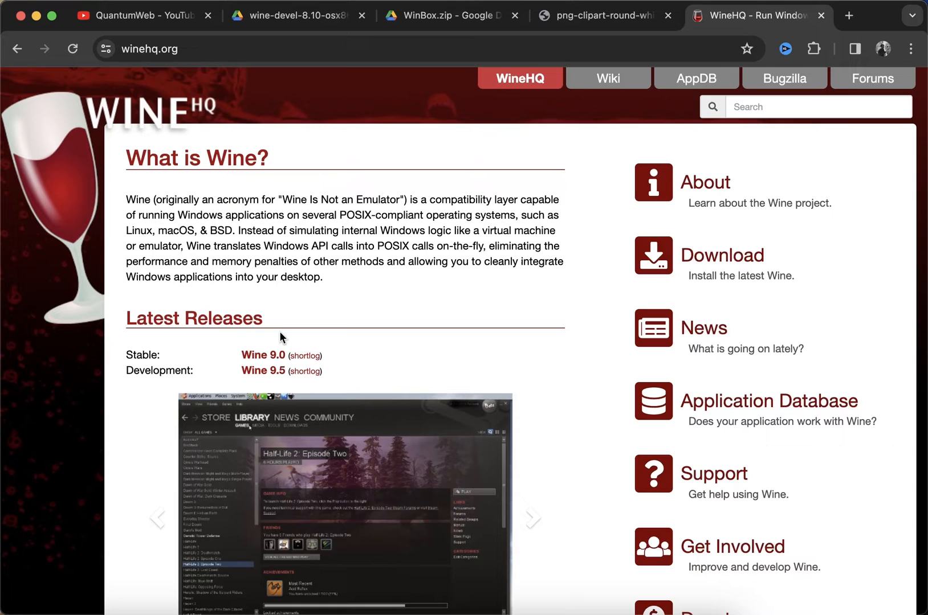
pyautogui.click(531, 517)
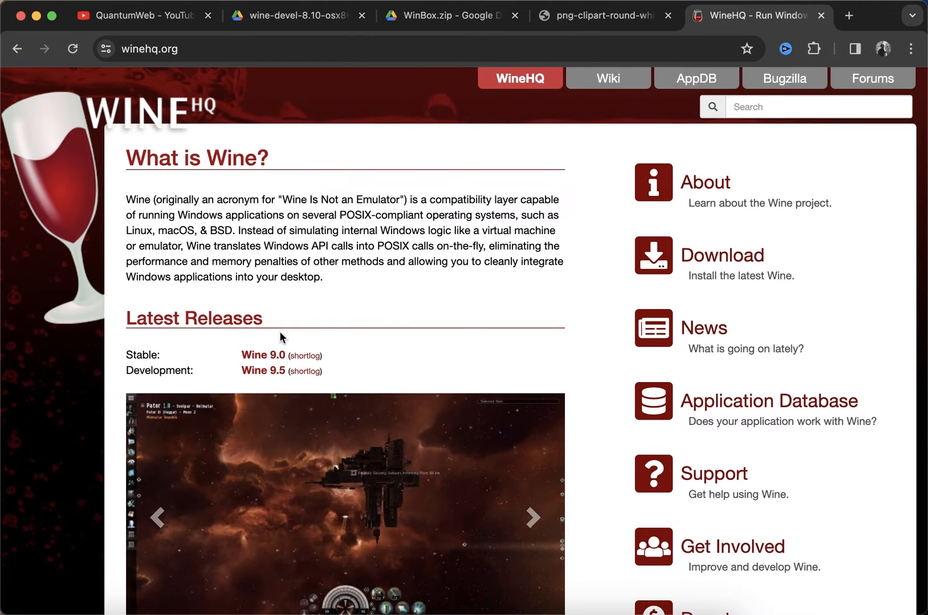
pyautogui.click(532, 517)
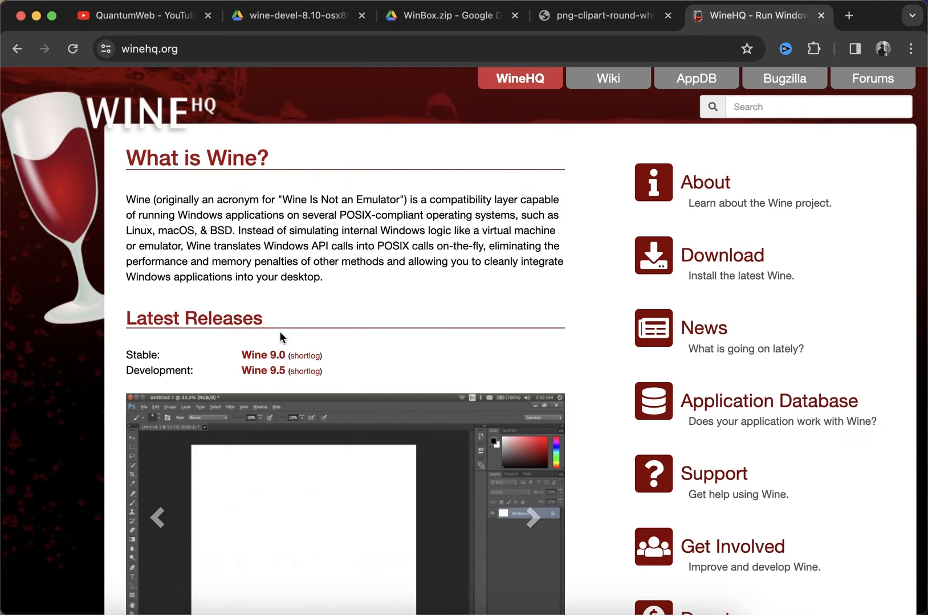
pyautogui.click(531, 518)
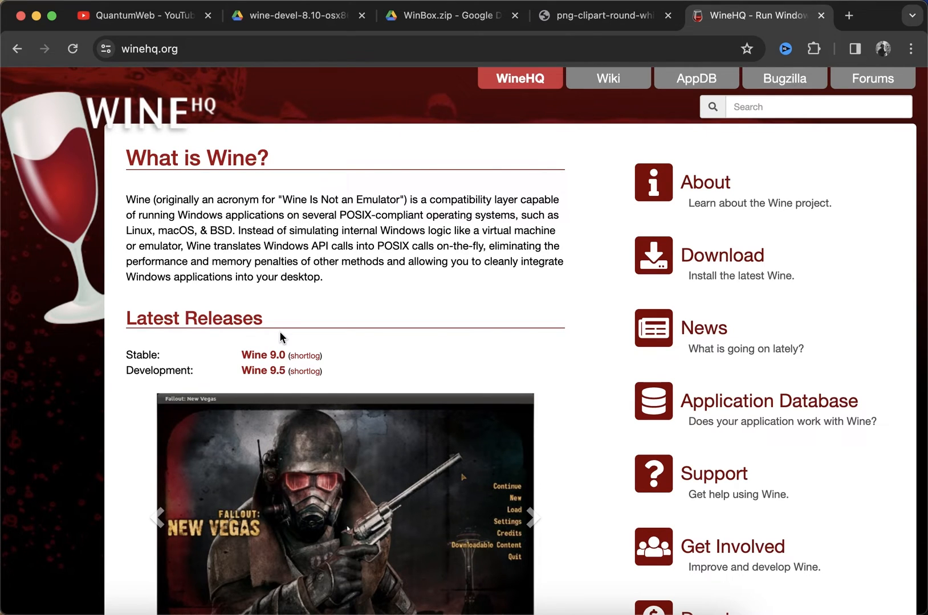
pyautogui.click(531, 518)
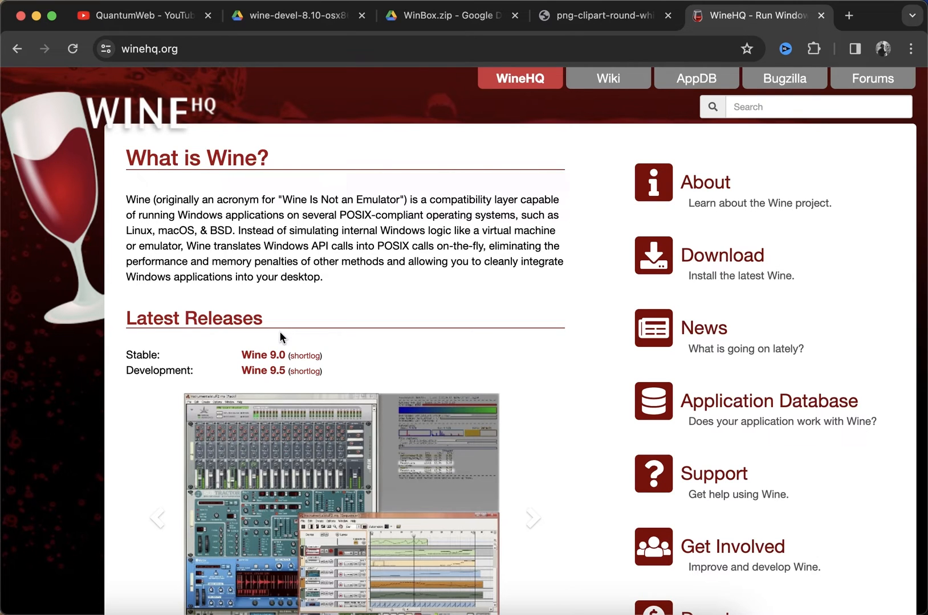
pyautogui.click(531, 517)
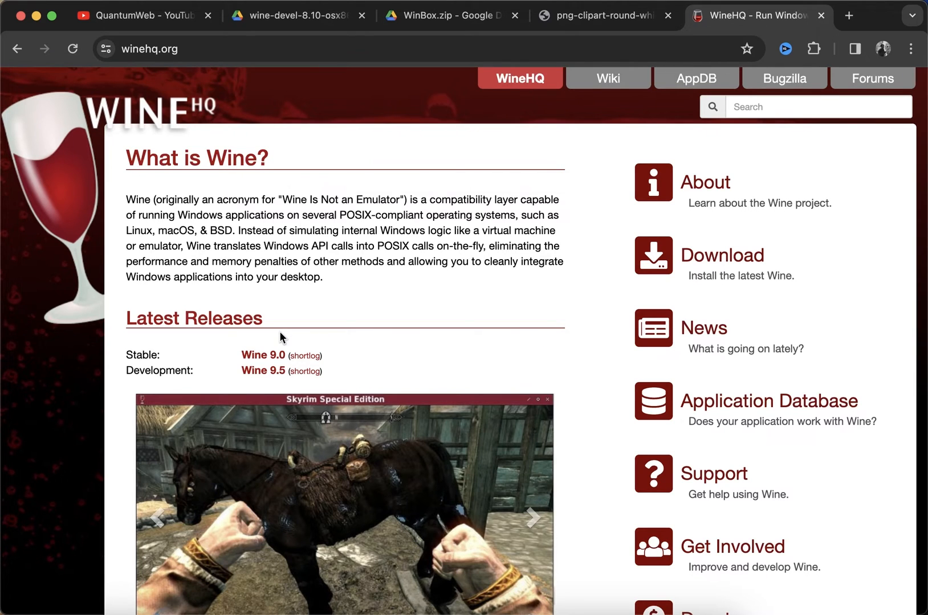
pyautogui.click(531, 518)
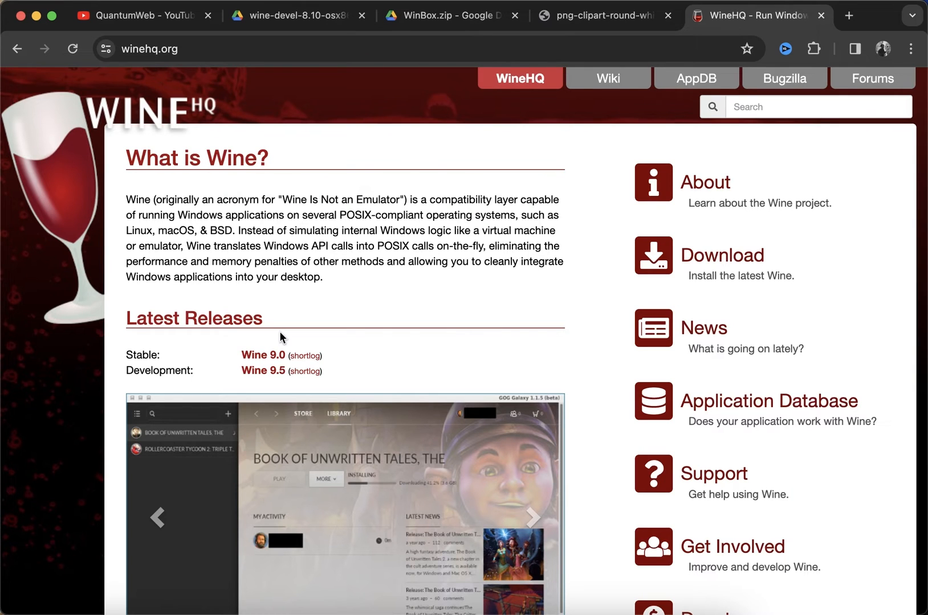
pyautogui.click(532, 518)
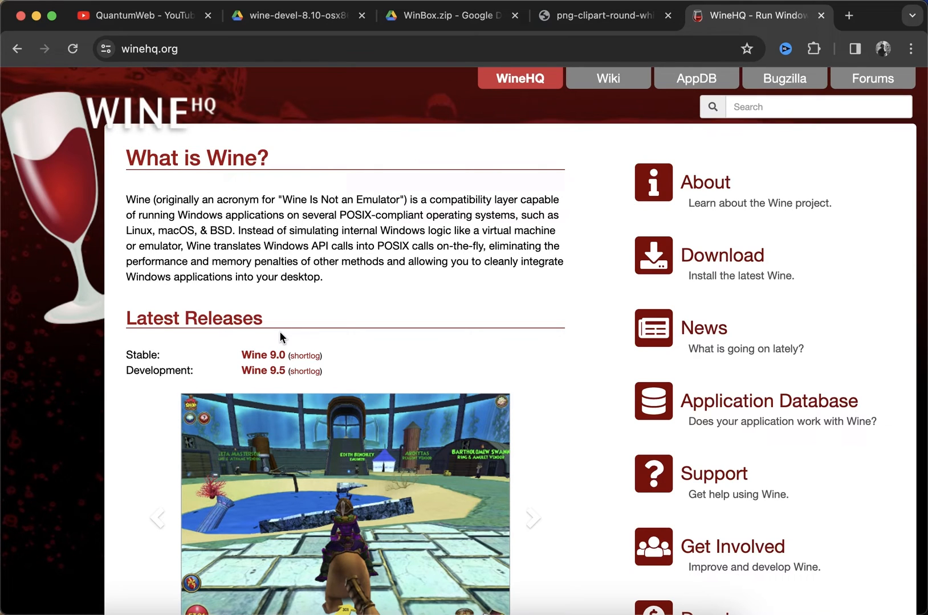
pyautogui.click(531, 519)
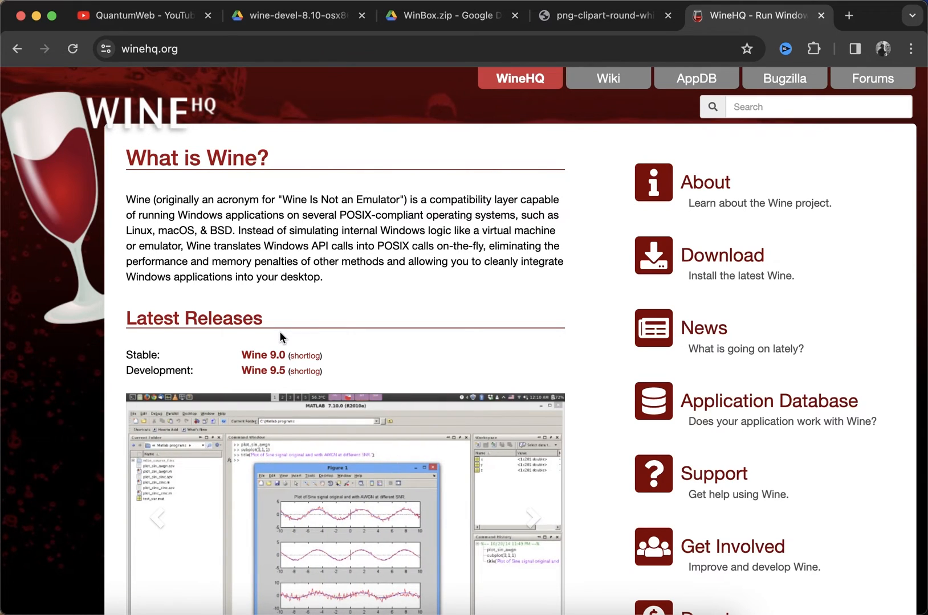
pyautogui.moveTo(114, 140)
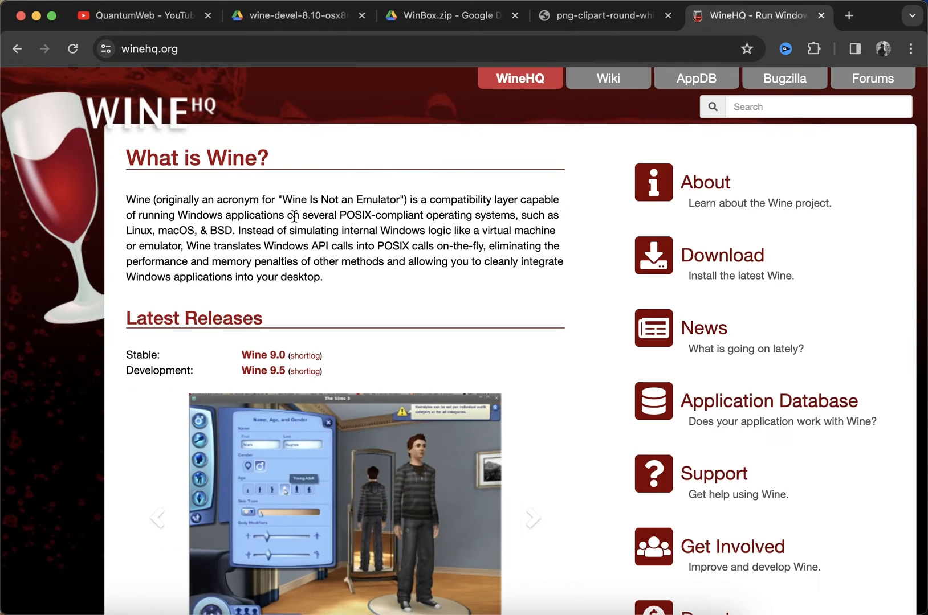
pyautogui.moveTo(423, 220)
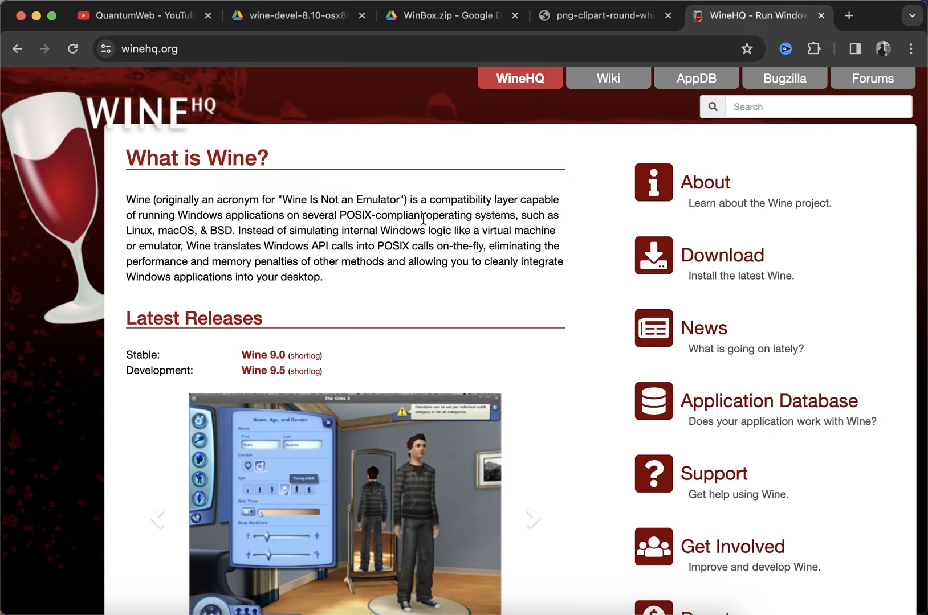
pyautogui.moveTo(541, 34)
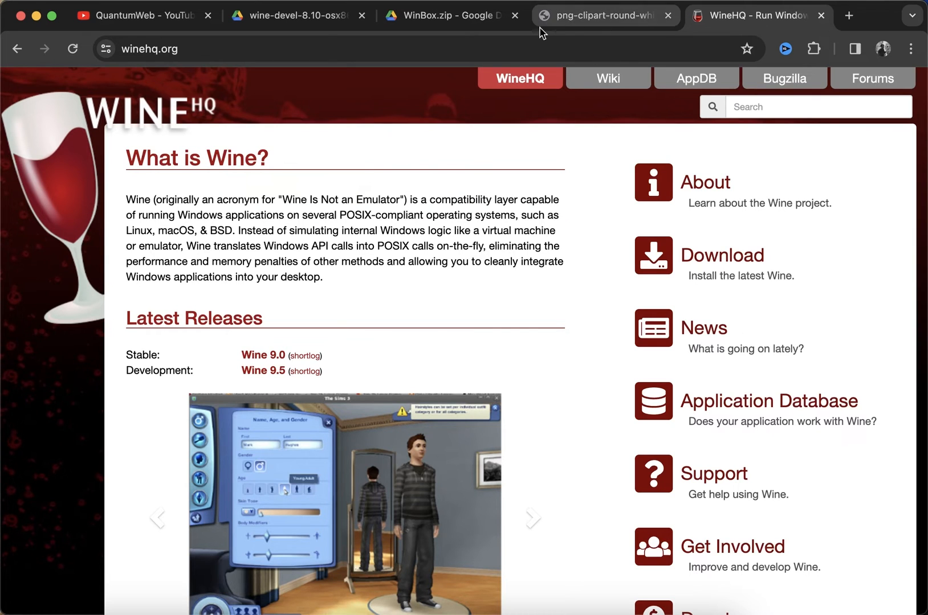
pyautogui.click(289, 16)
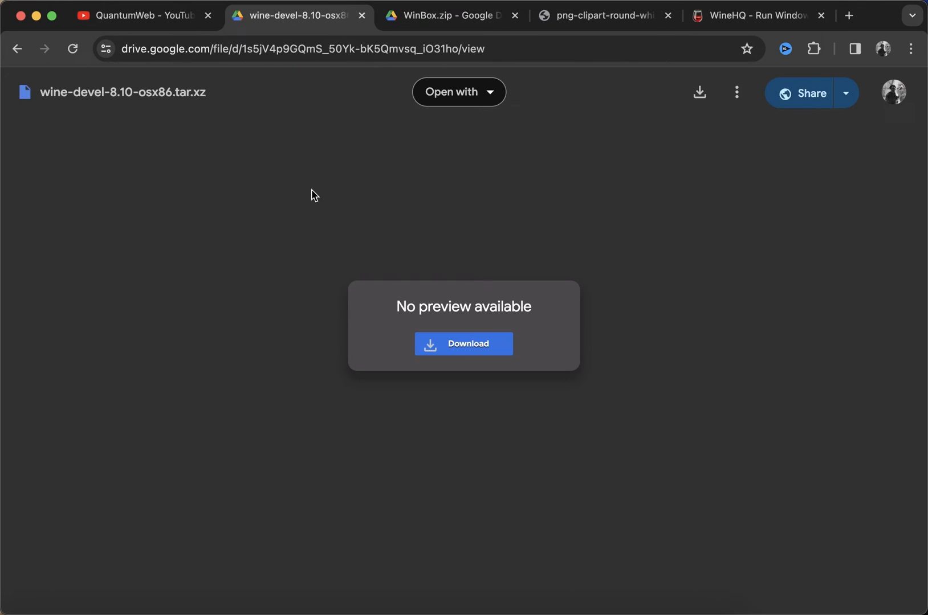
pyautogui.moveTo(320, 204)
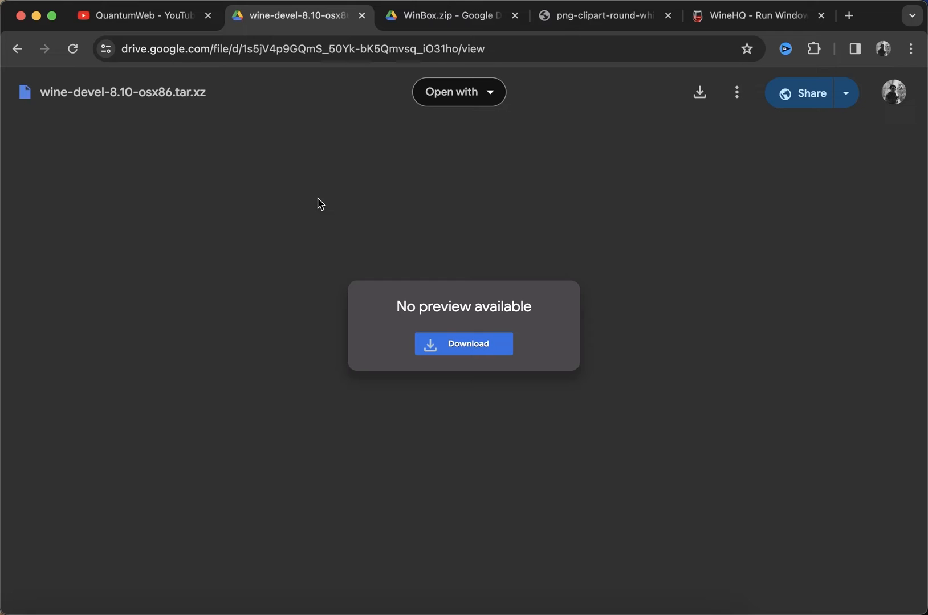
pyautogui.moveTo(349, 307)
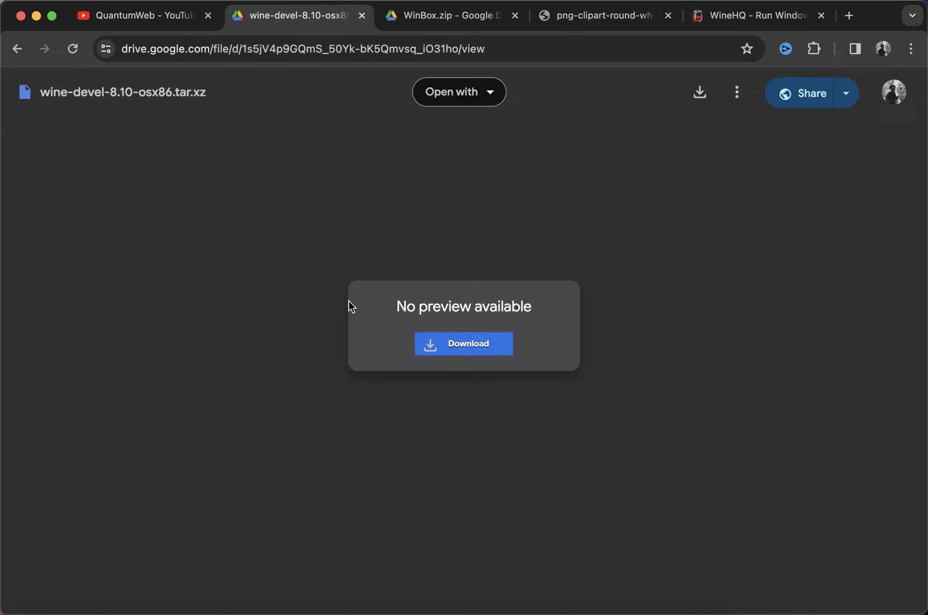
# Step: Search the web for 'winbox', visit MikroTik's download page, then switch to the shared WinBox.zip page
pyautogui.click(759, 16)
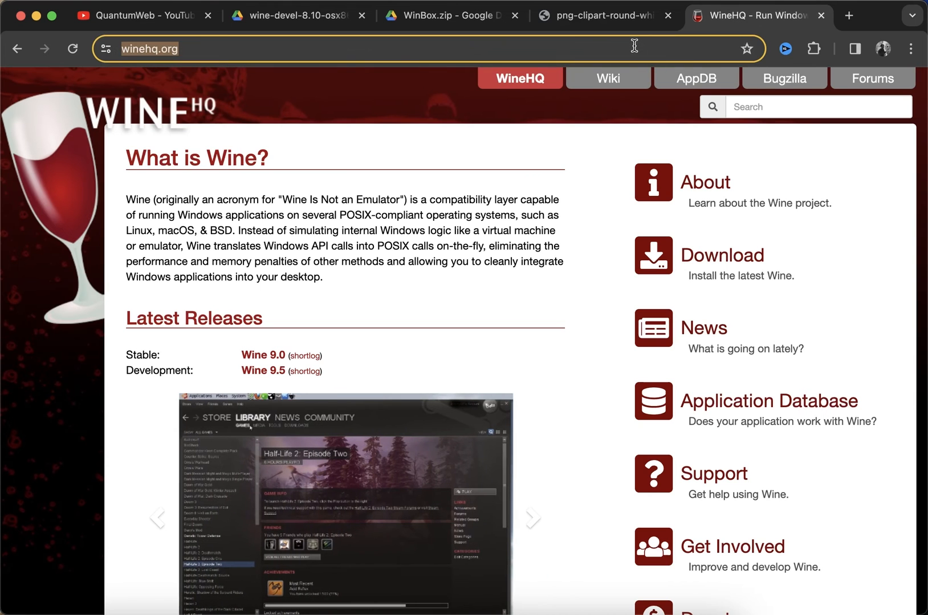
pyautogui.write('winbox')
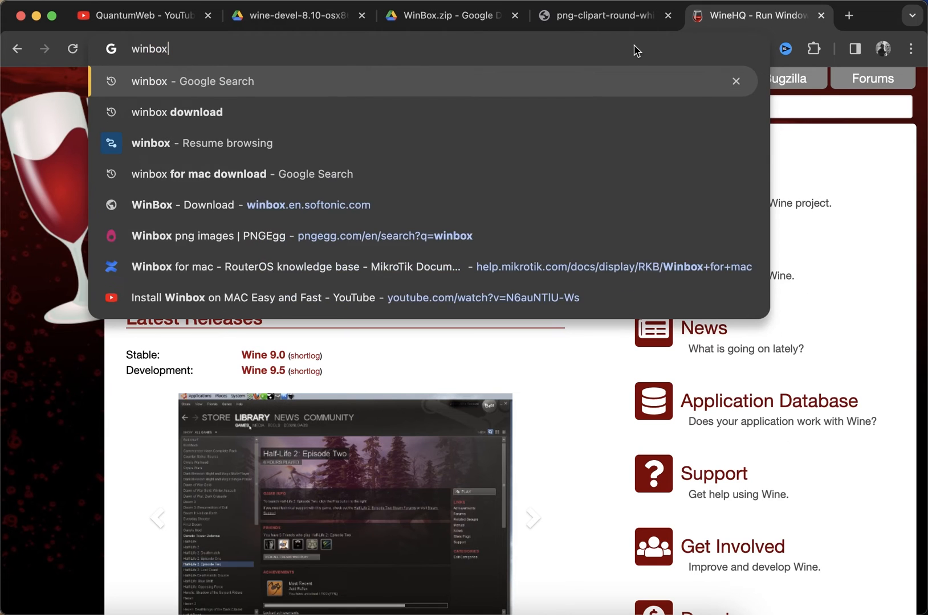
pyautogui.click(191, 81)
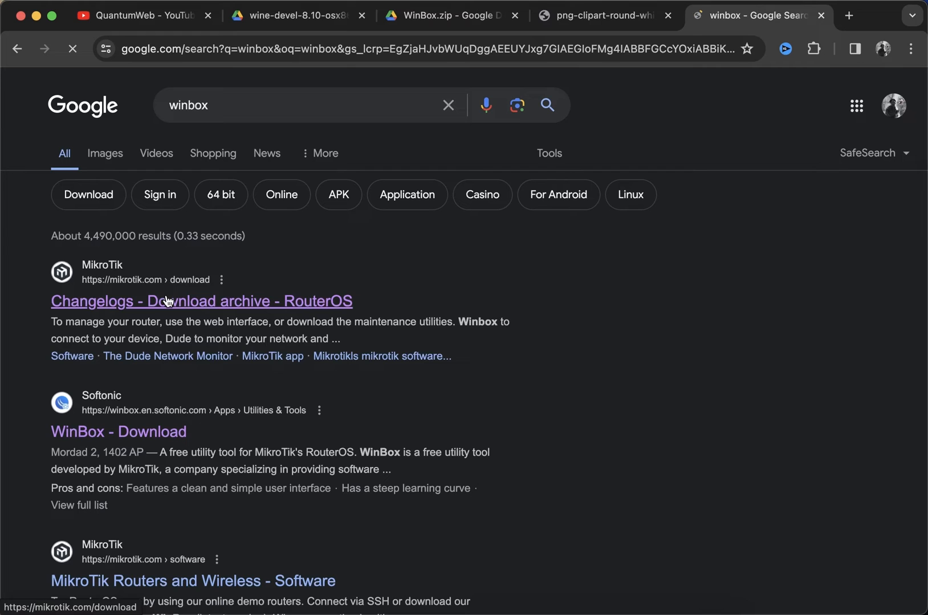
pyautogui.click(202, 301)
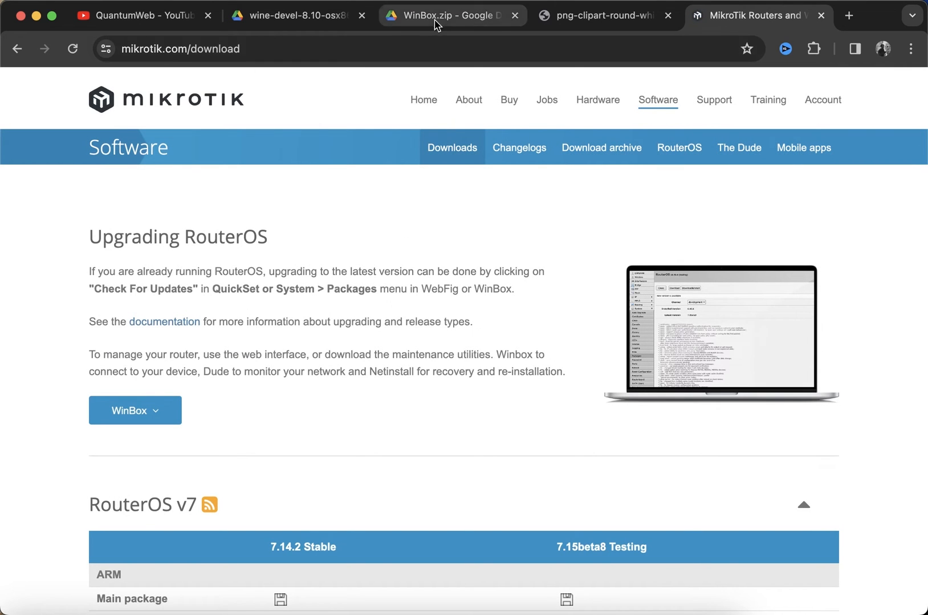
pyautogui.click(450, 16)
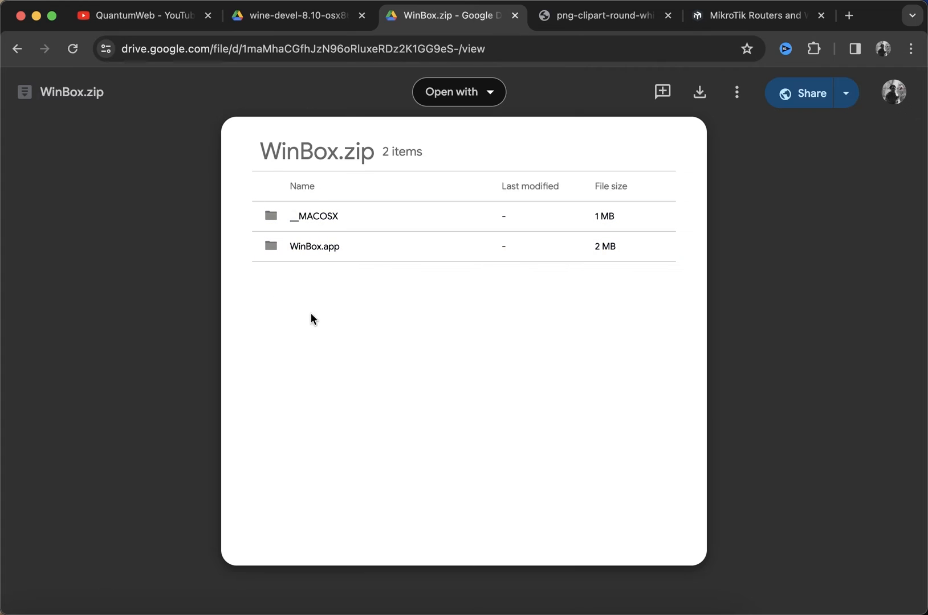
pyautogui.moveTo(399, 49)
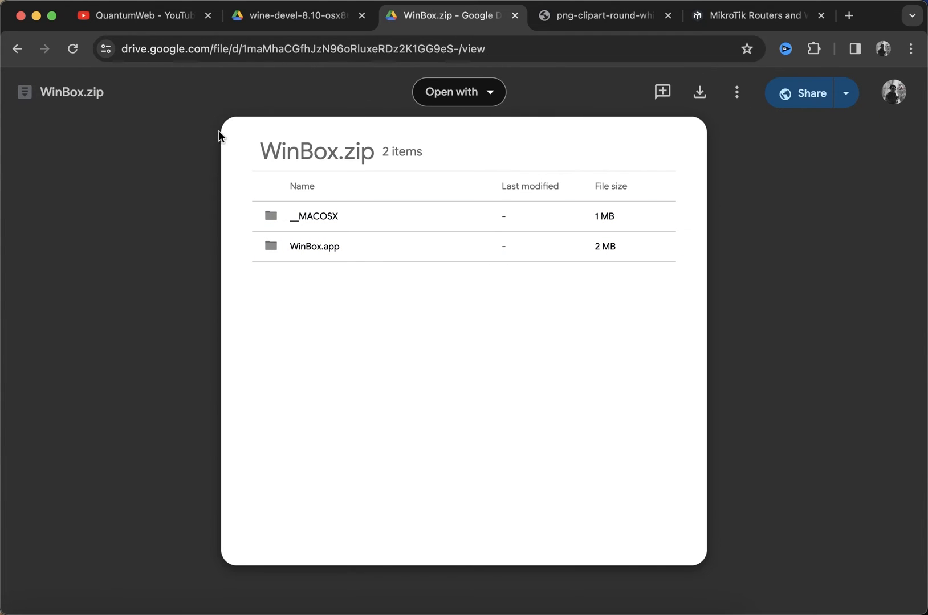
pyautogui.moveTo(671, 10)
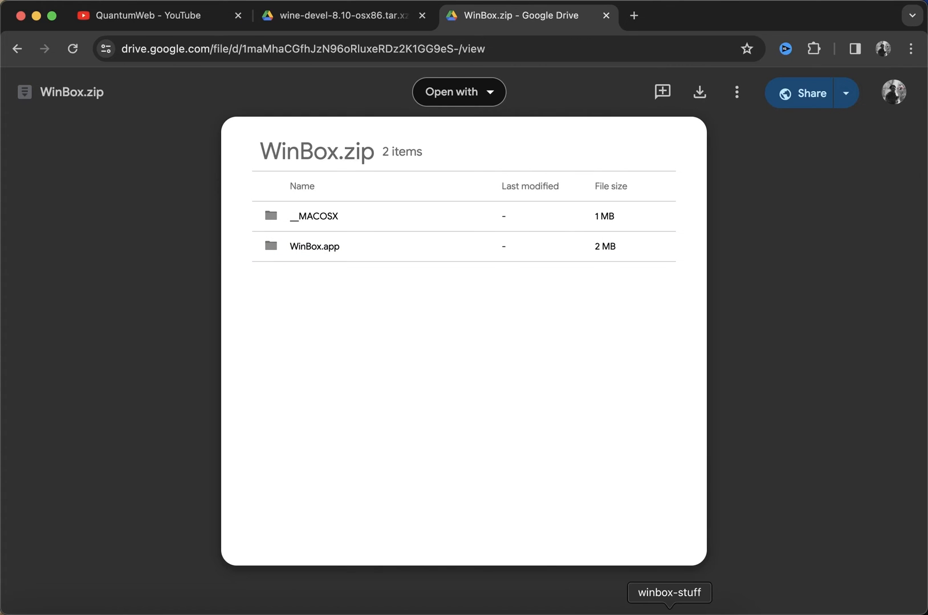
# Step: Extract wine-devel-8.10-osx86.tar.xz in winbox-stuff and select the resulting Wine Devel app
pyautogui.click(669, 593)
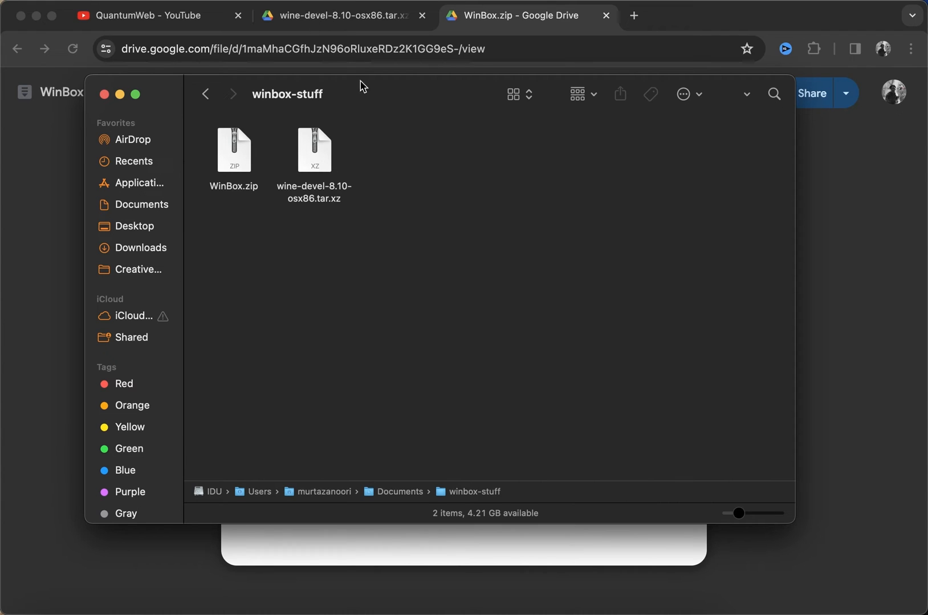
pyautogui.doubleClick(313, 150)
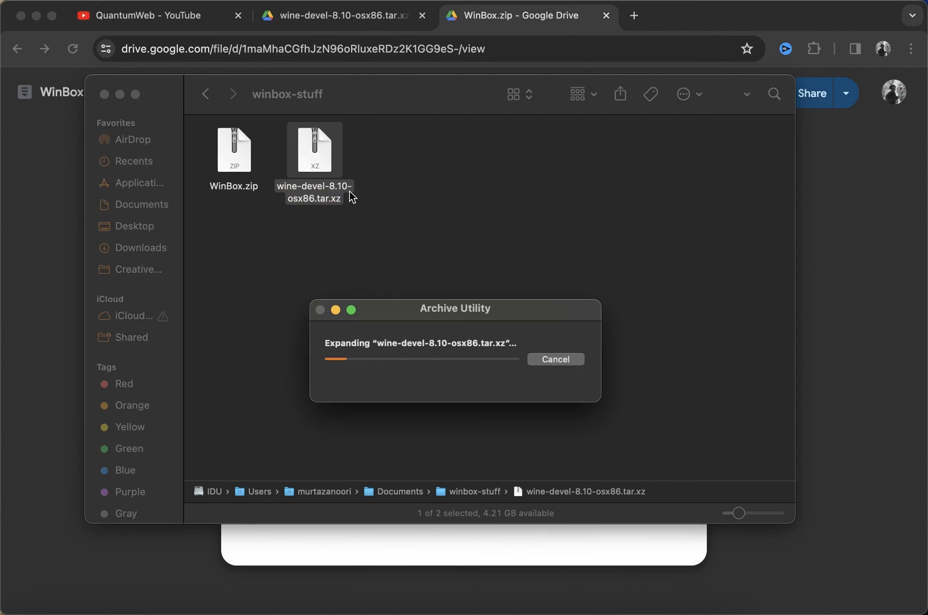
pyautogui.moveTo(238, 172)
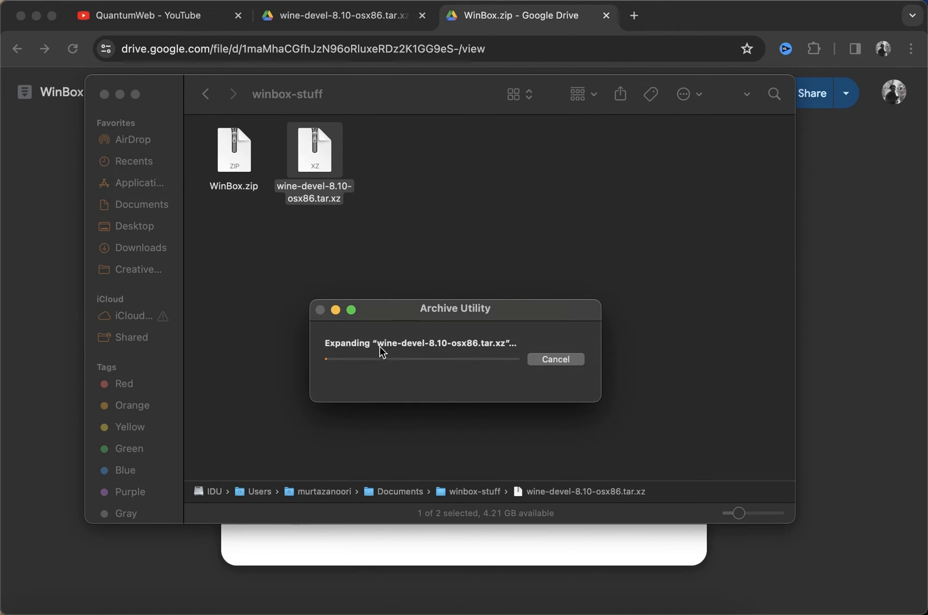
pyautogui.moveTo(410, 380)
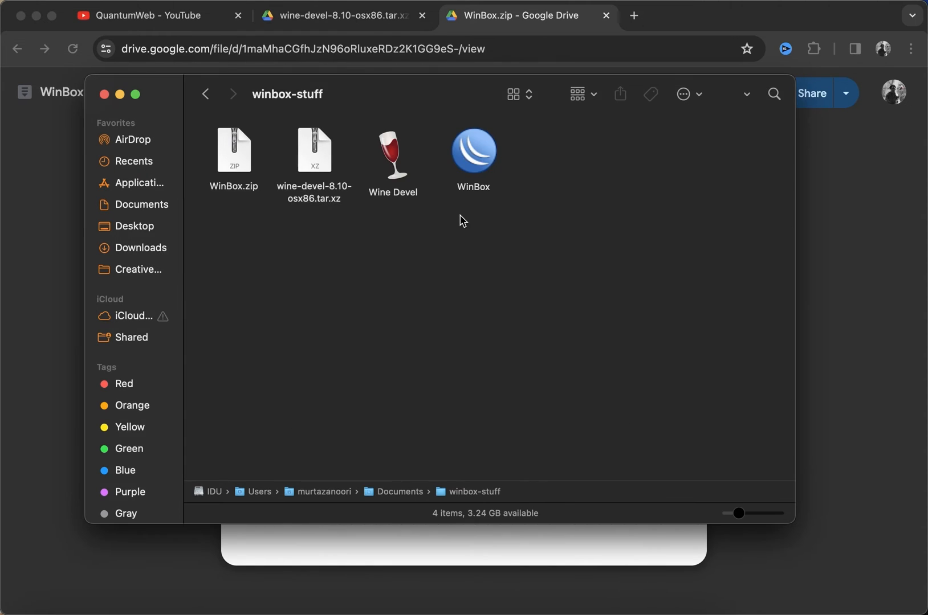
pyautogui.moveTo(514, 223)
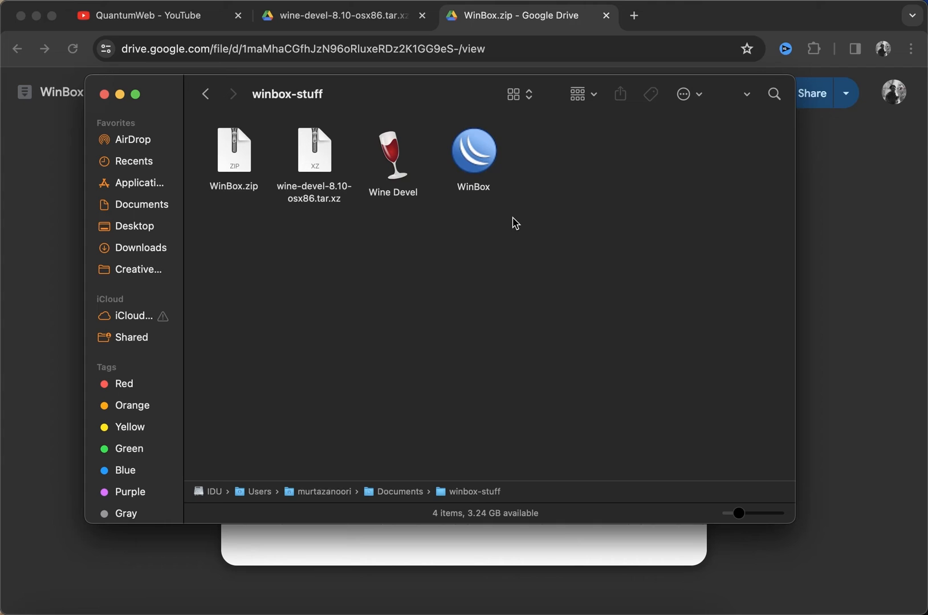
pyautogui.moveTo(385, 243)
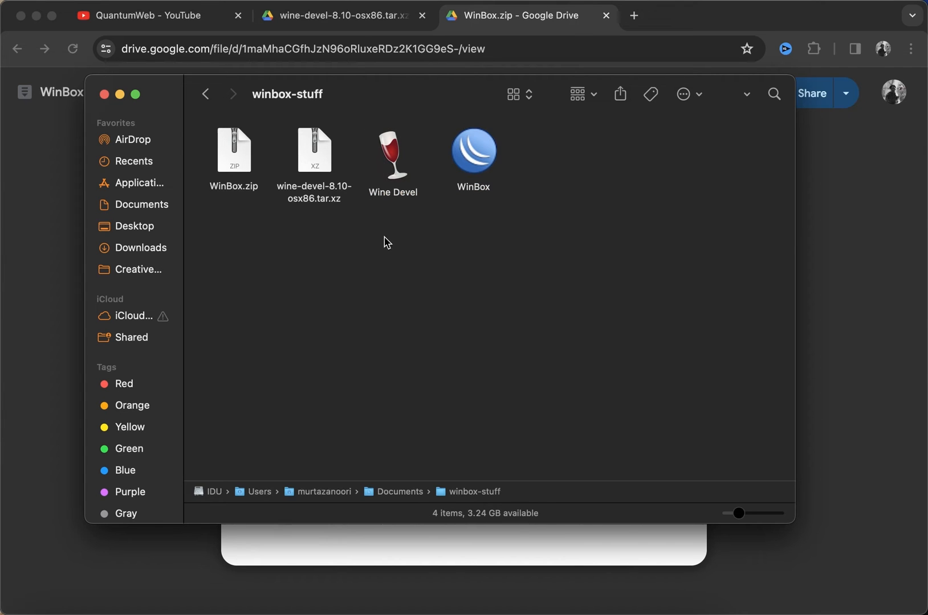
pyautogui.moveTo(402, 165)
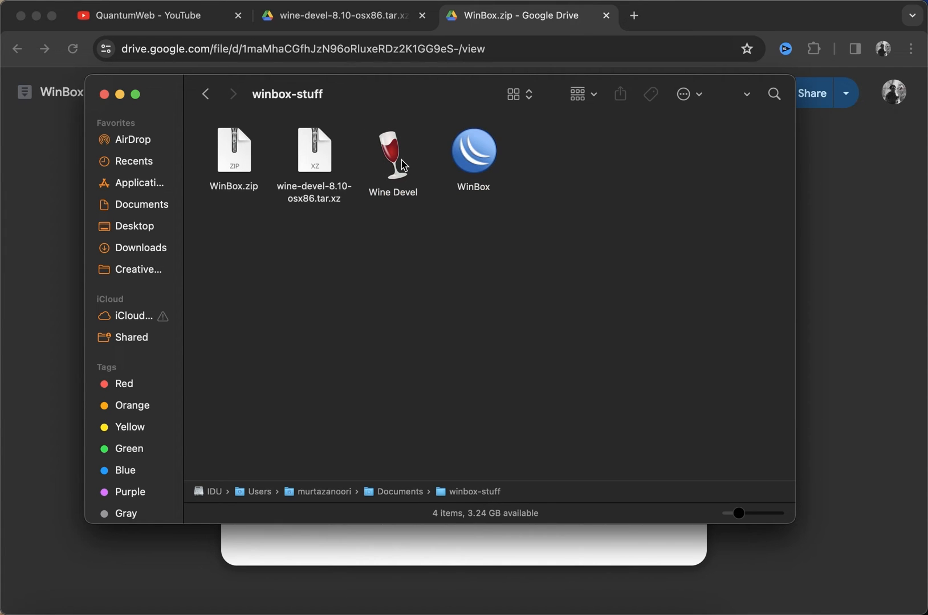
pyautogui.click(392, 154)
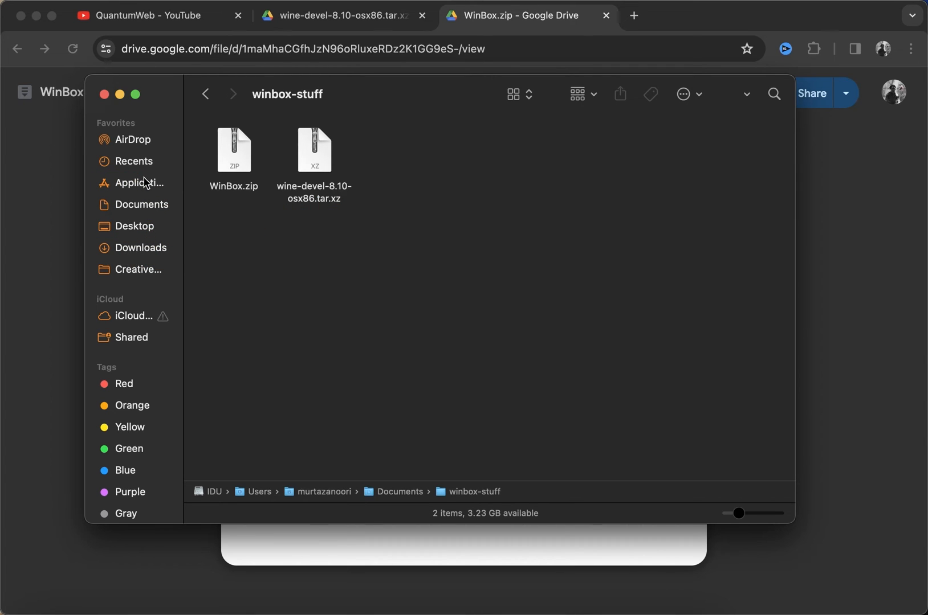
# Step: Launch WinBox from the Applications folder so its router login window appears
pyautogui.click(136, 182)
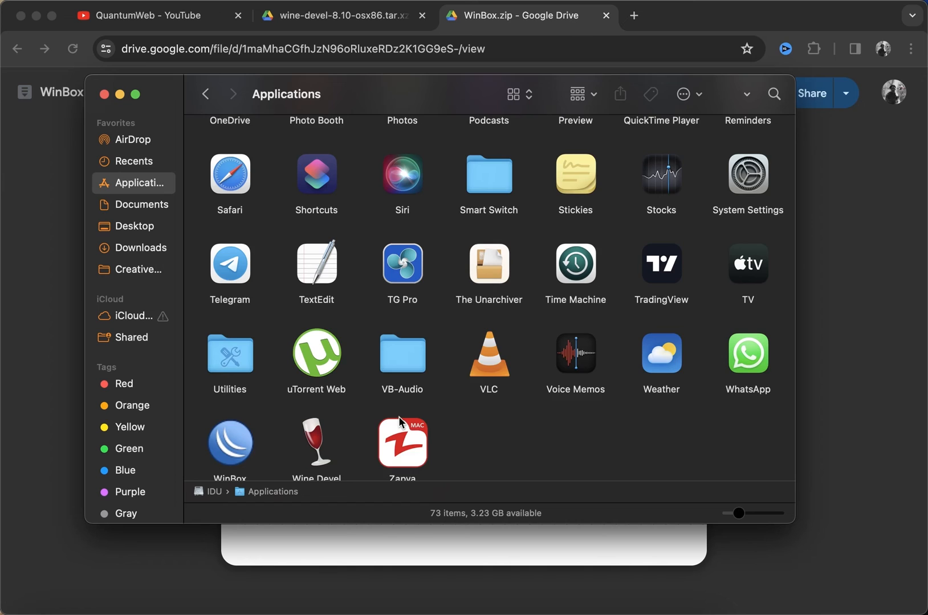
pyautogui.scroll(-3)
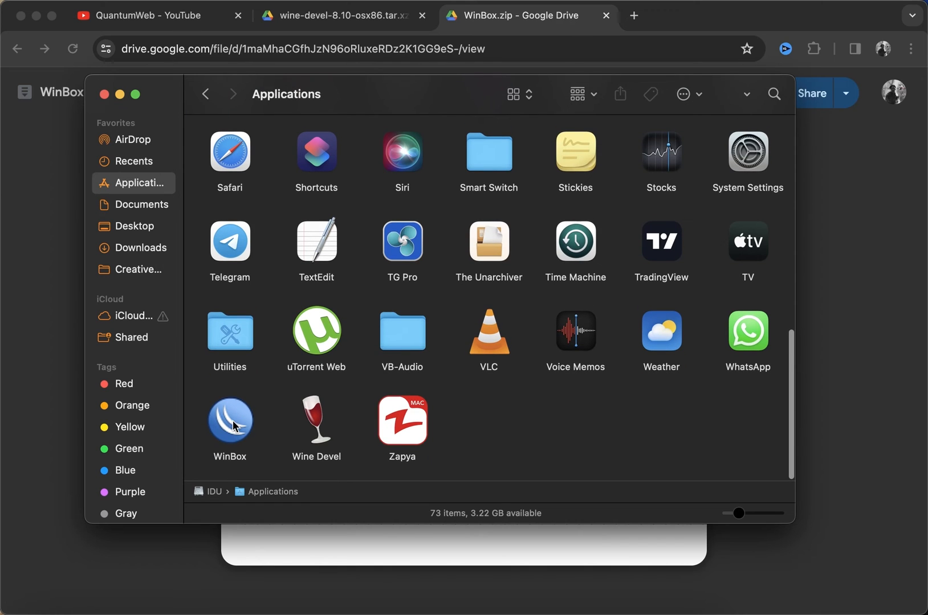
pyautogui.click(229, 420)
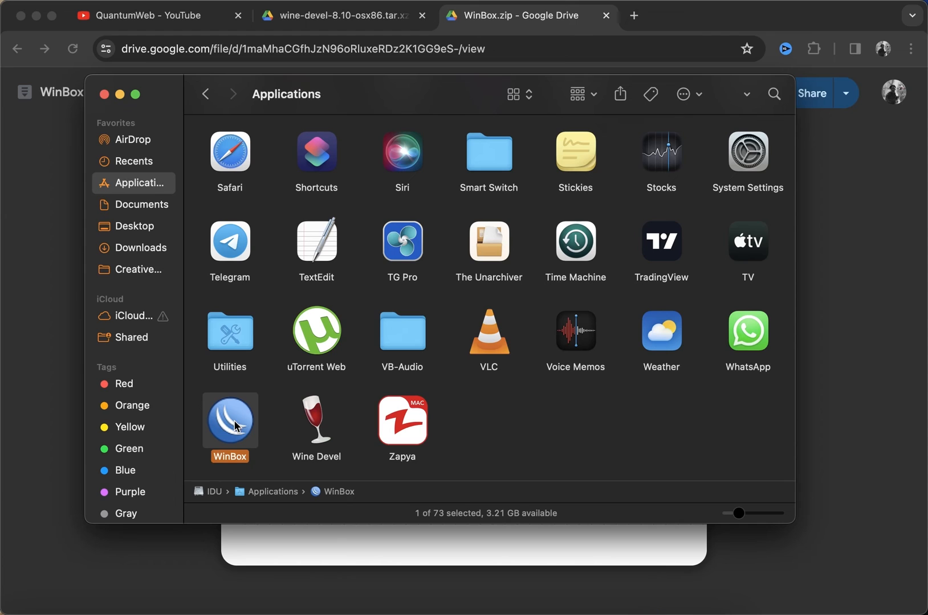
pyautogui.doubleClick(315, 421)
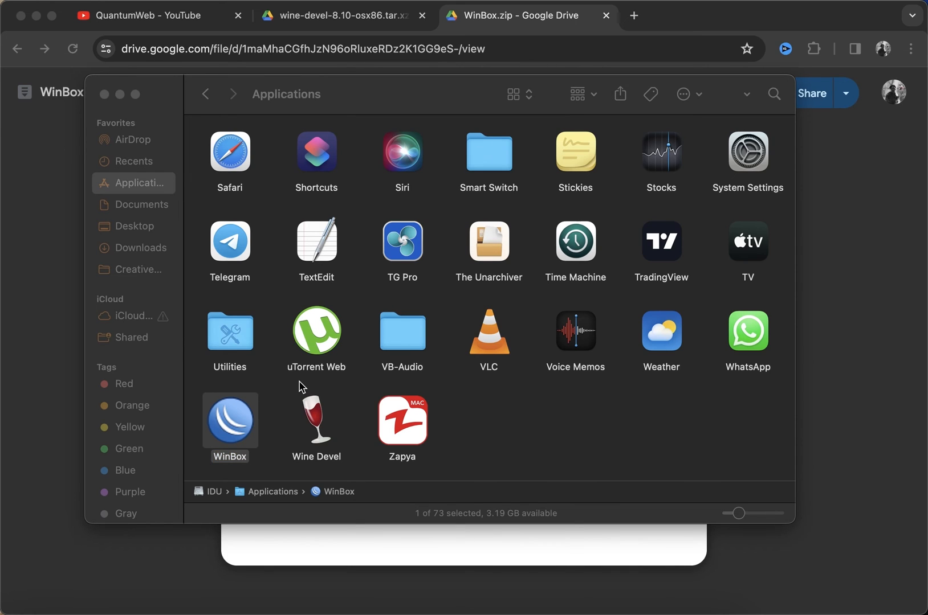
pyautogui.doubleClick(229, 421)
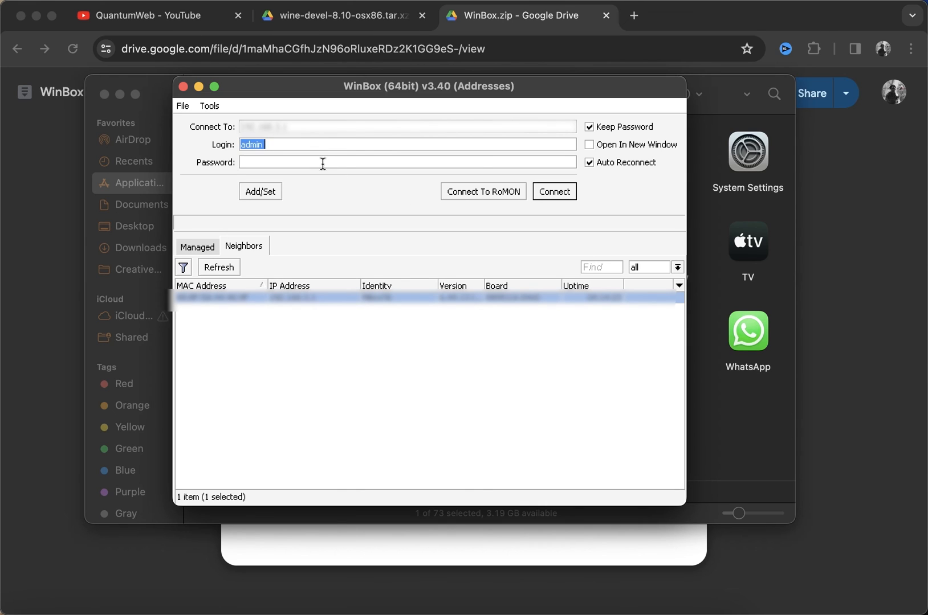
# Step: Log in to the MikroTik router as user 'MJ' with the password and connect
pyautogui.click(323, 162)
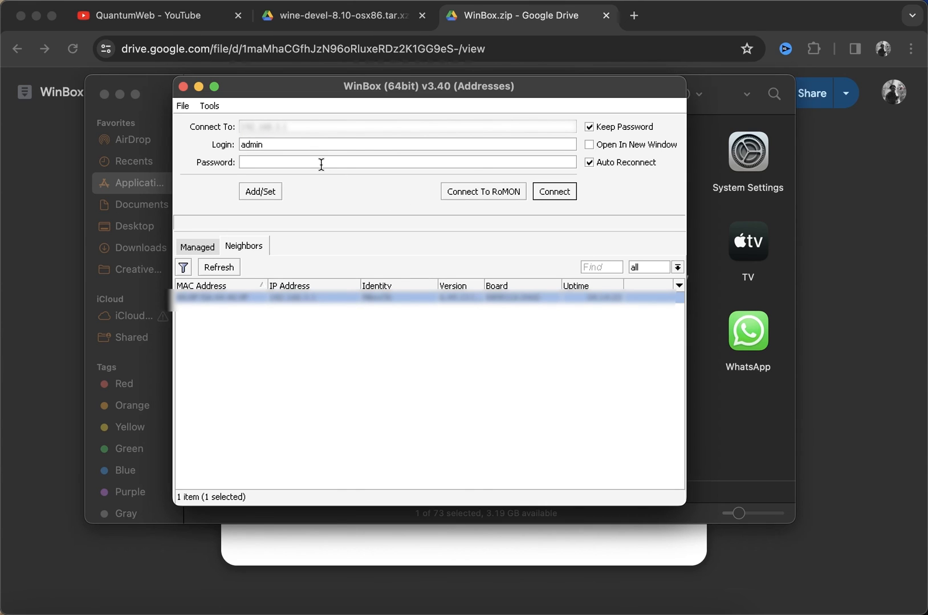
pyautogui.doubleClick(251, 145)
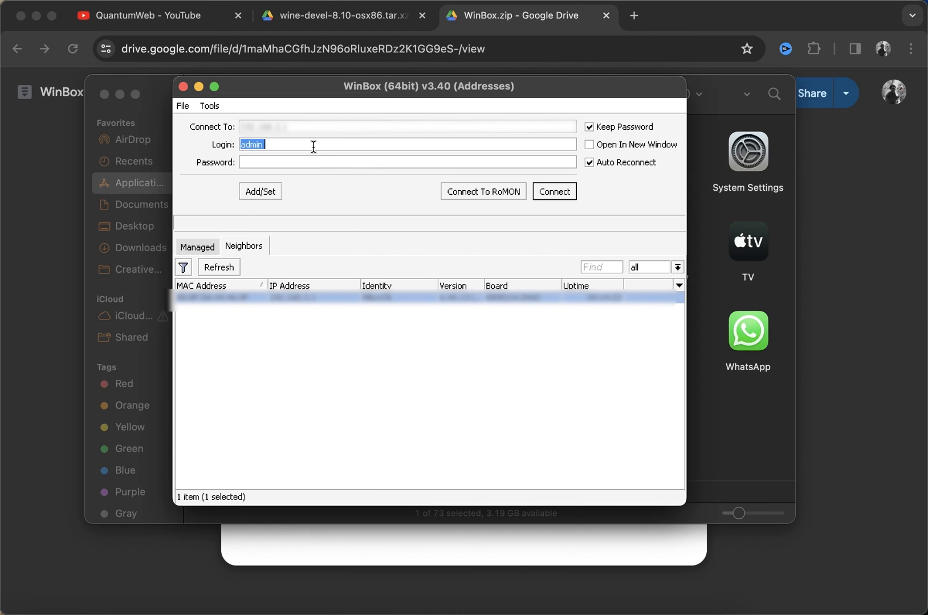
pyautogui.write('MJ')
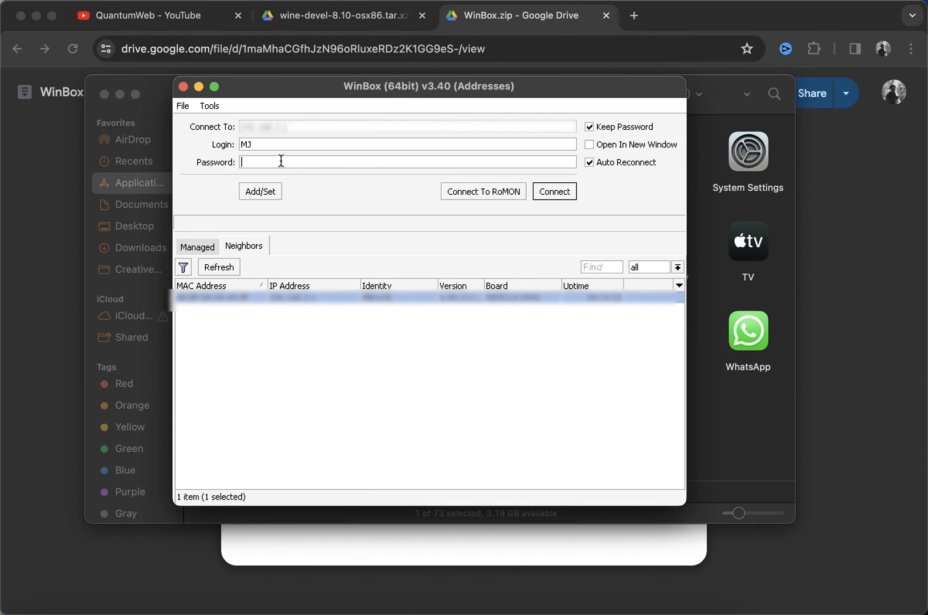
pyautogui.write('**')
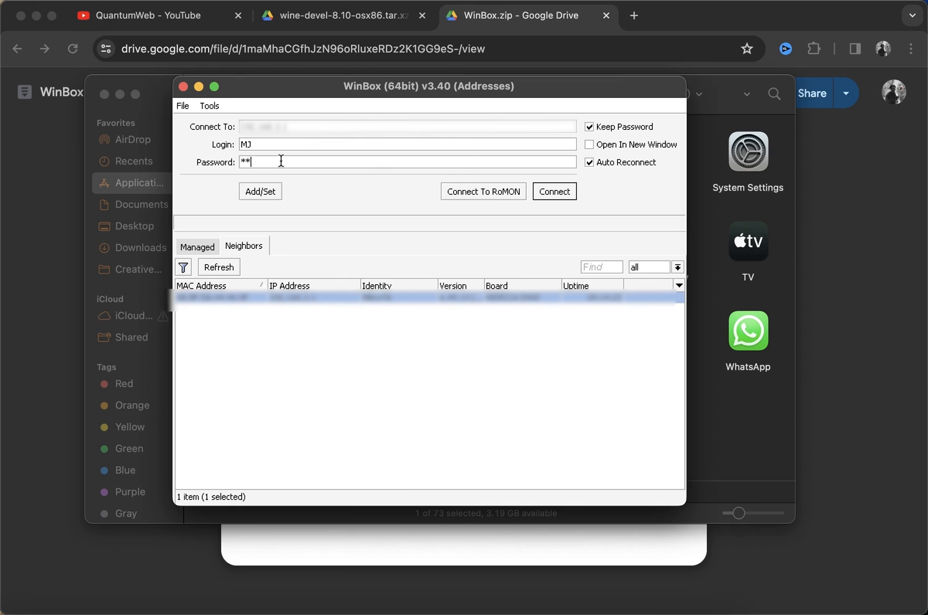
pyautogui.write('**')
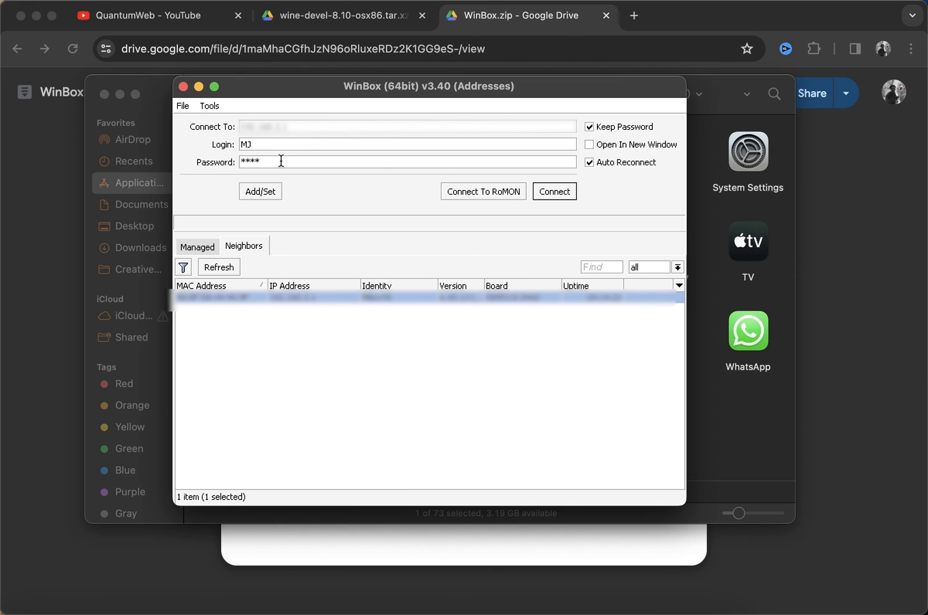
pyautogui.click(553, 192)
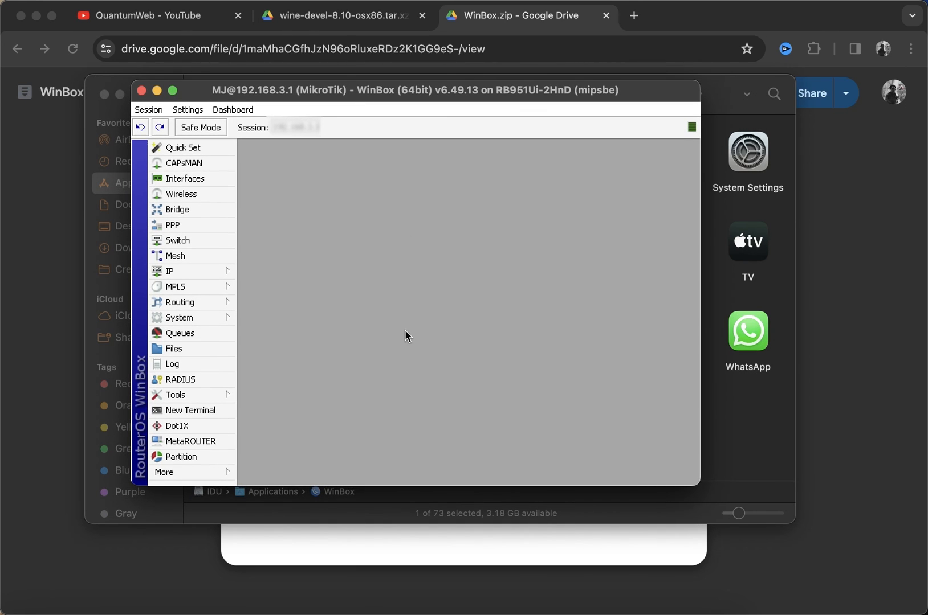
pyautogui.moveTo(205, 349)
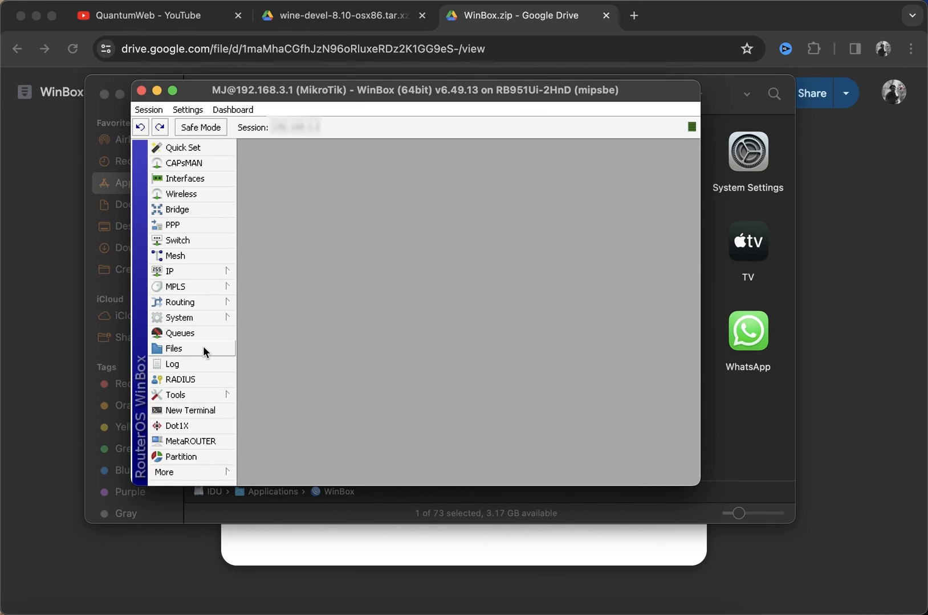
# Step: Show the router's Queue List with its simple queues
pyautogui.click(180, 332)
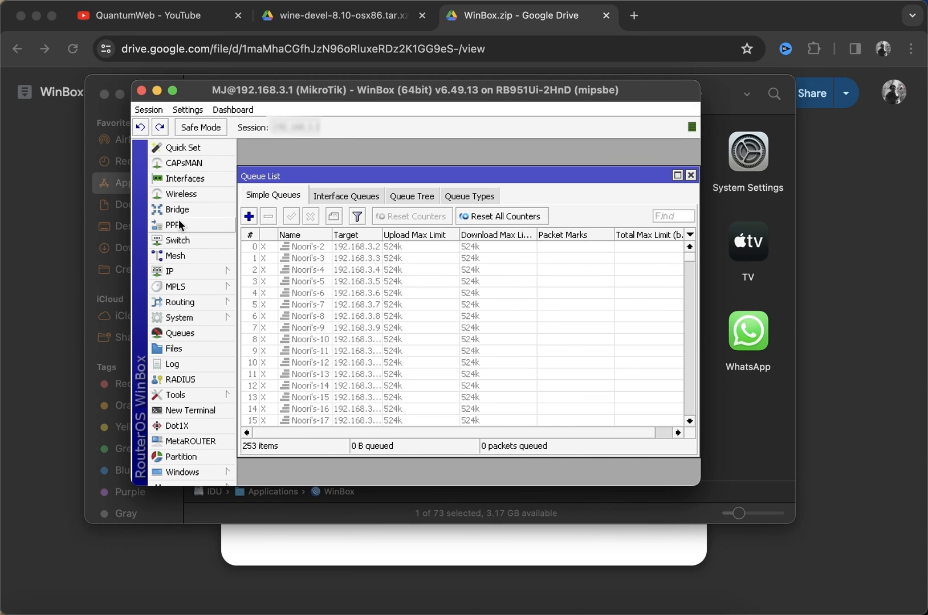
pyautogui.moveTo(183, 179)
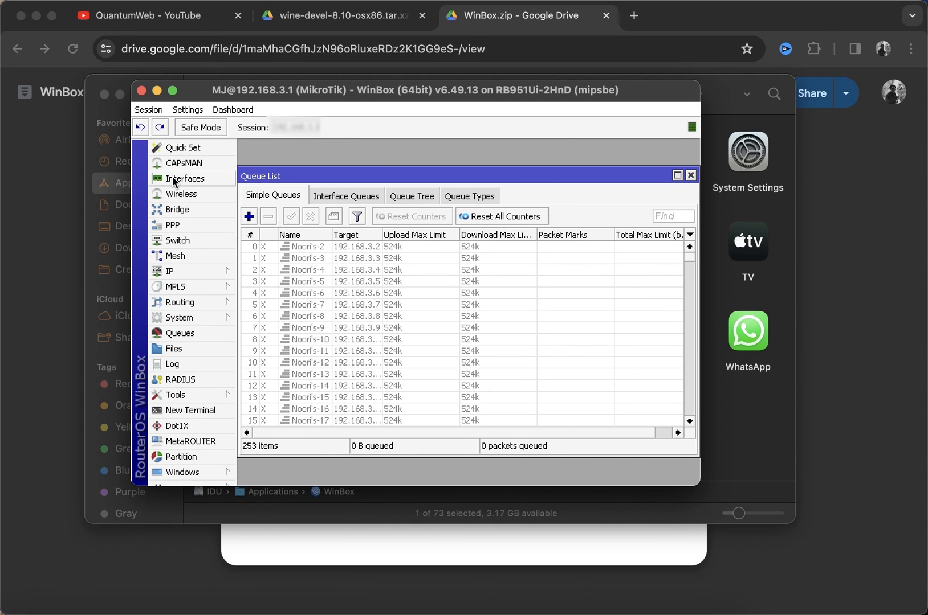